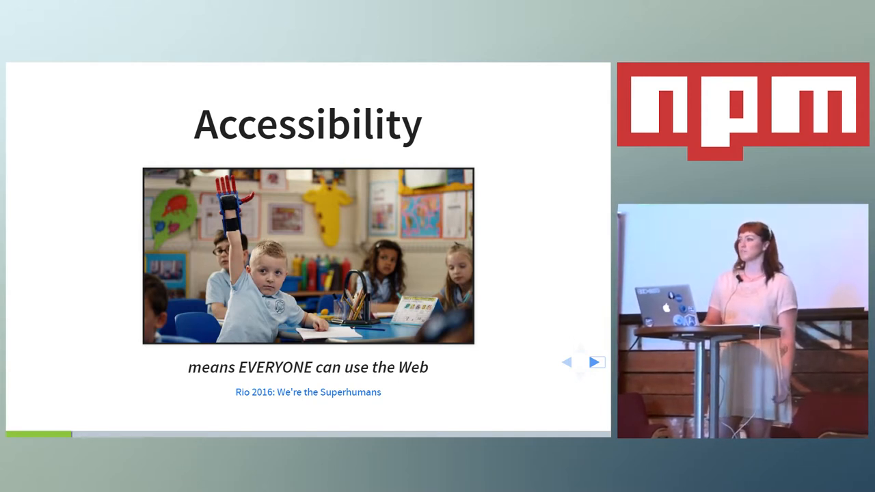
Step: Advance through the talk slides with the next-slide arrow
left_click(594, 362)
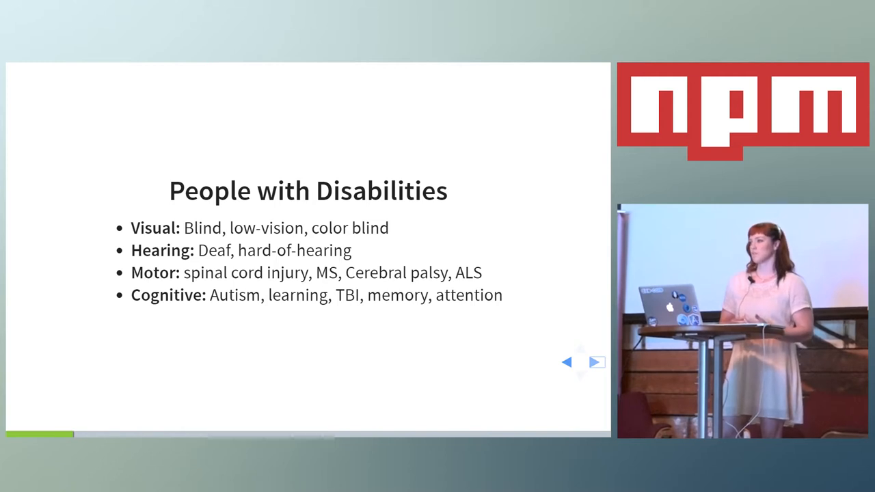
left_click(595, 361)
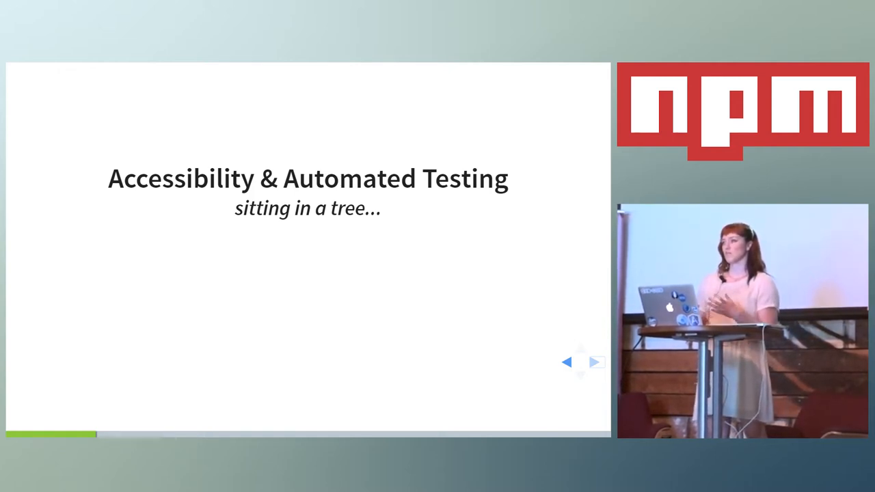
left_click(593, 361)
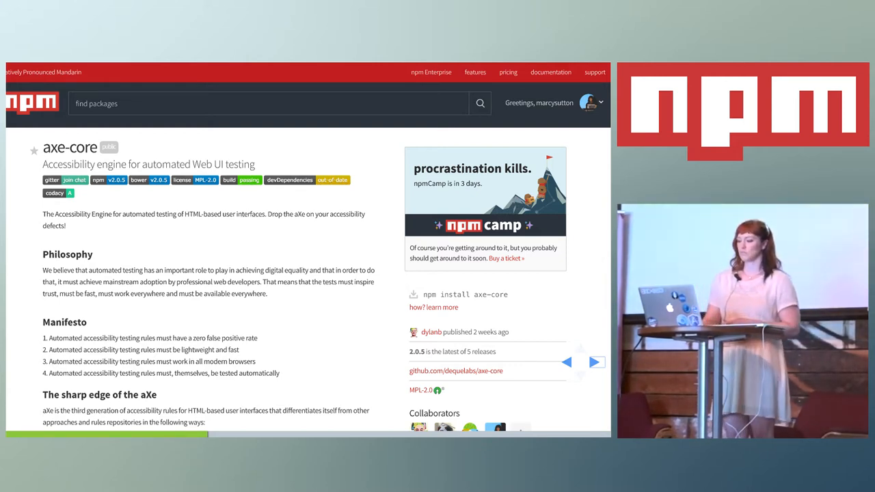
left_click(594, 362)
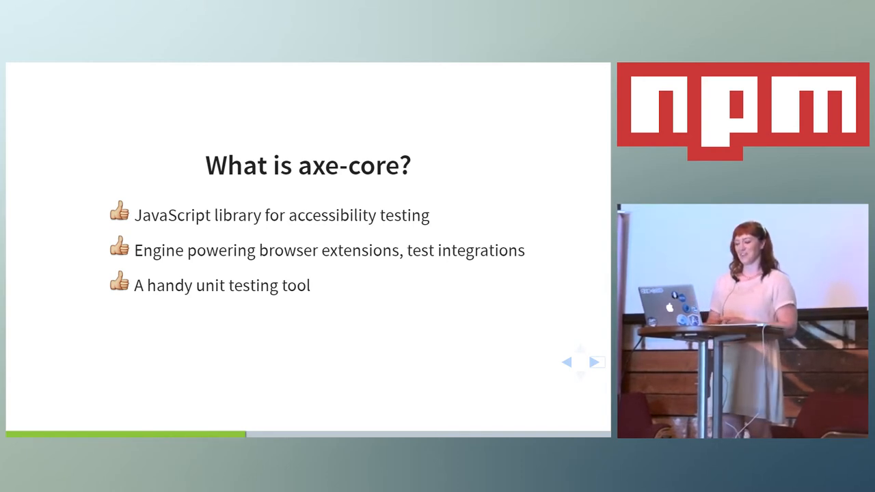
left_click(593, 362)
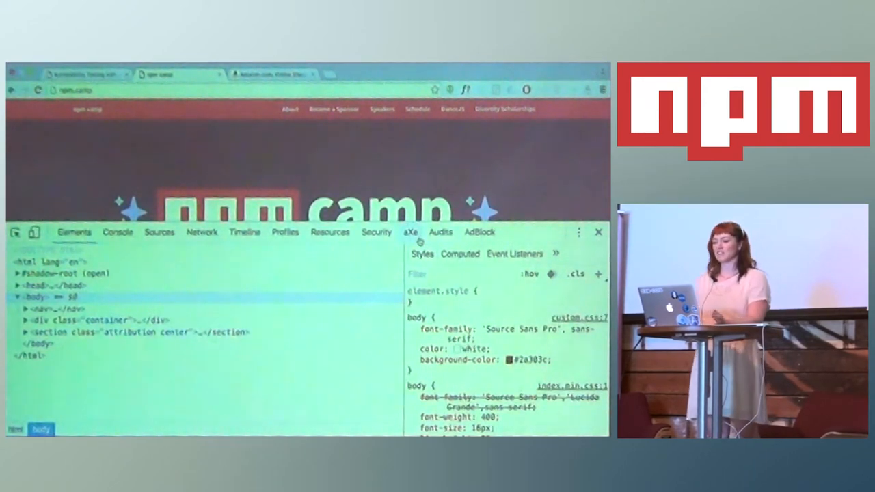
Step: Scan the npm camp page with aXe and inspect the first color-contrast violation's link
left_click(410, 232)
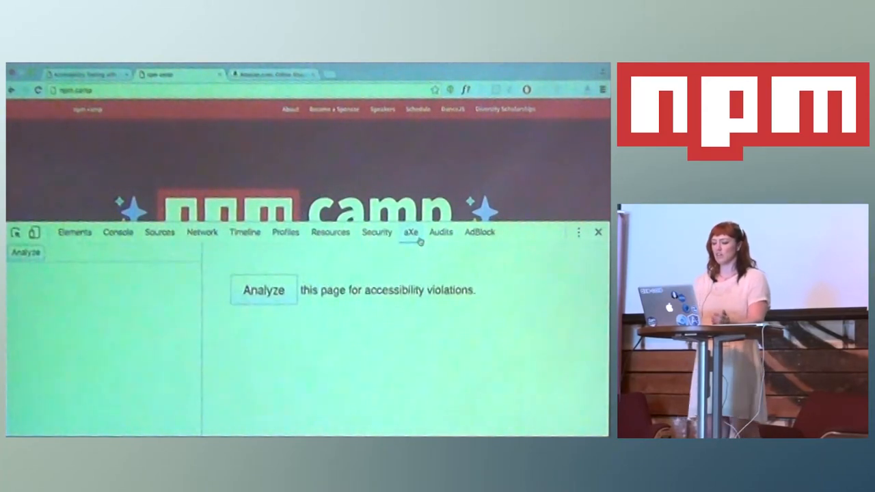
left_click(263, 289)
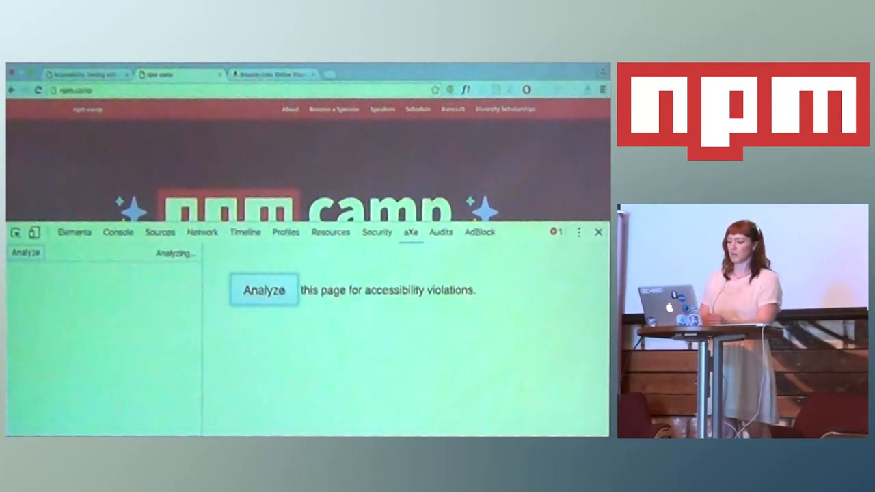
left_click(264, 290)
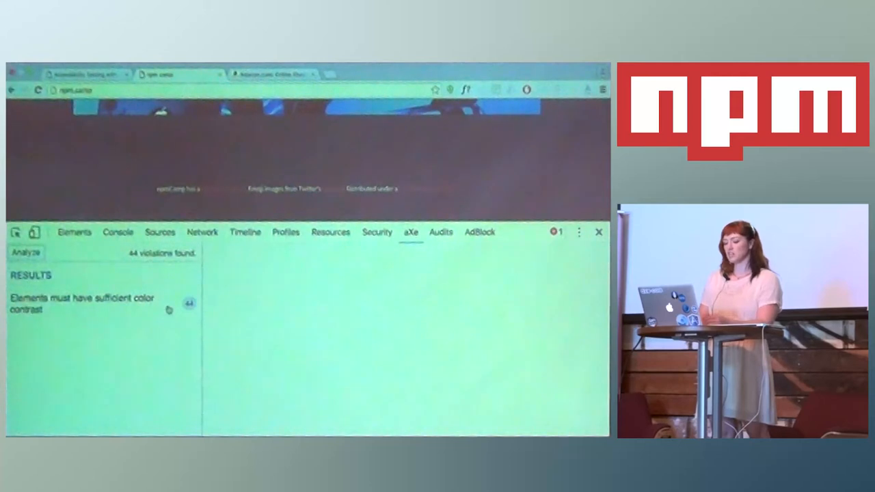
left_click(82, 303)
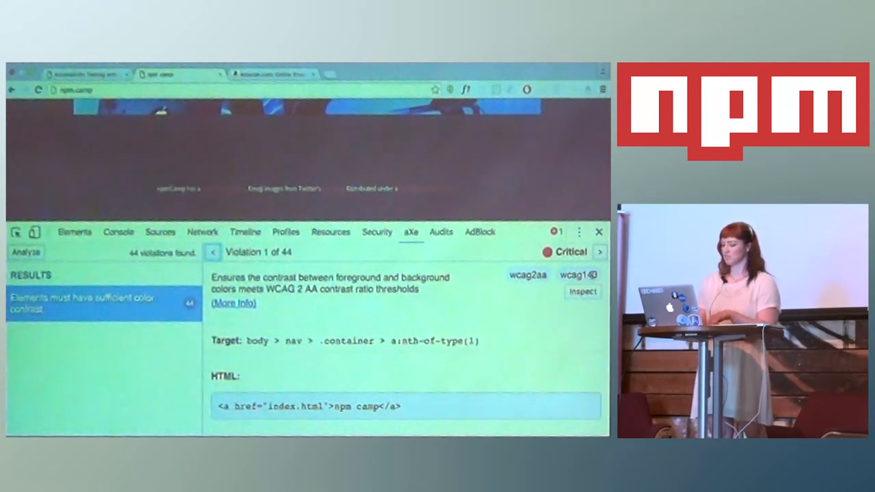
left_click(73, 231)
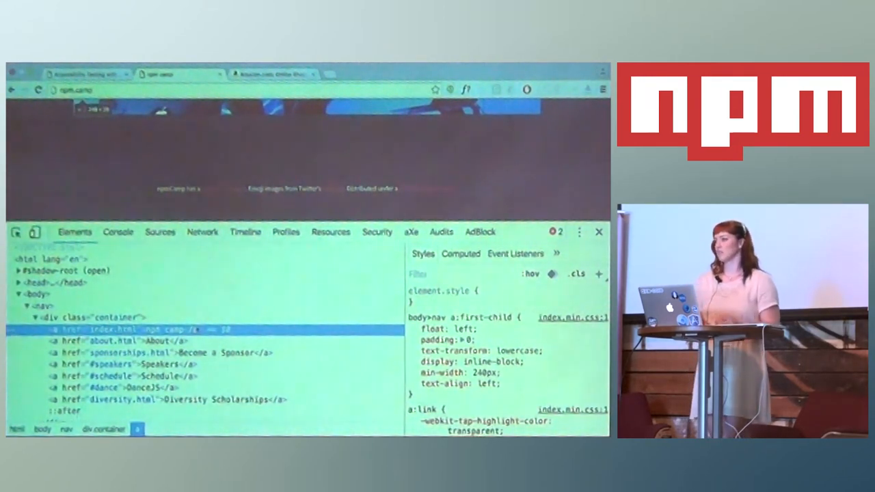
Step: Switch to the Amazon.com tab with DevTools open below the page
left_click(410, 232)
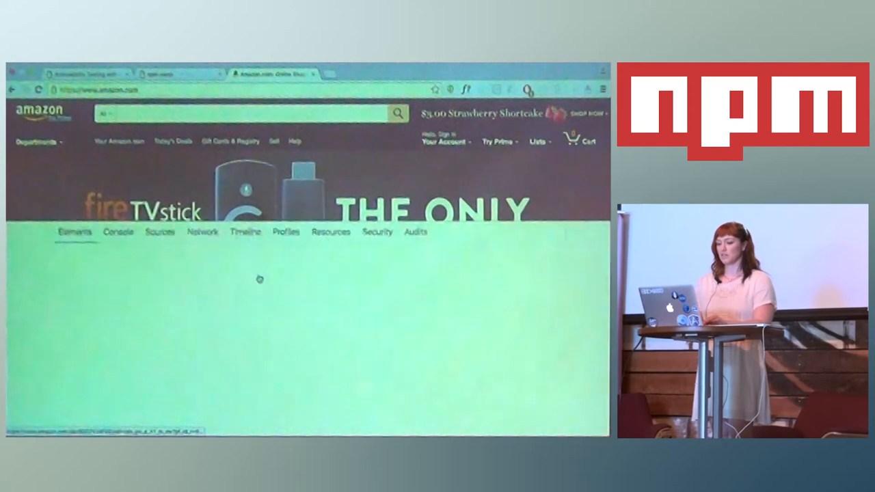
Step: Run an aXe analysis on the Amazon homepage, listing 28 violations
left_click(410, 232)
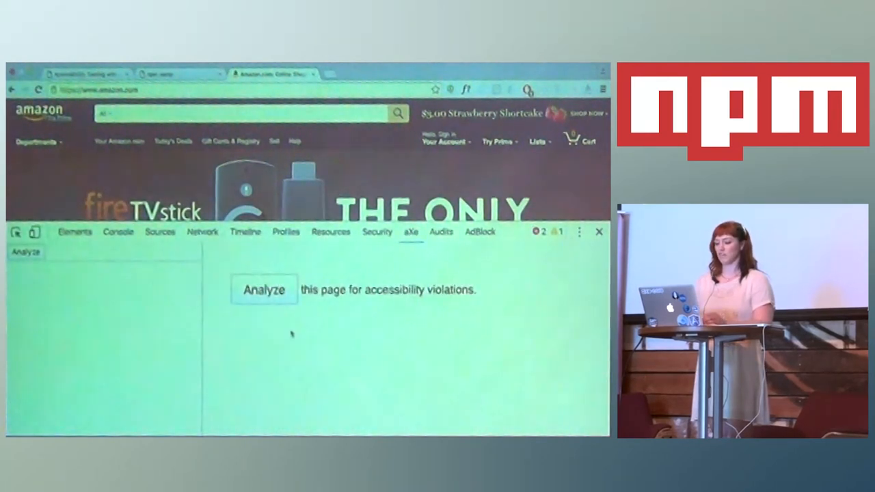
left_click(264, 289)
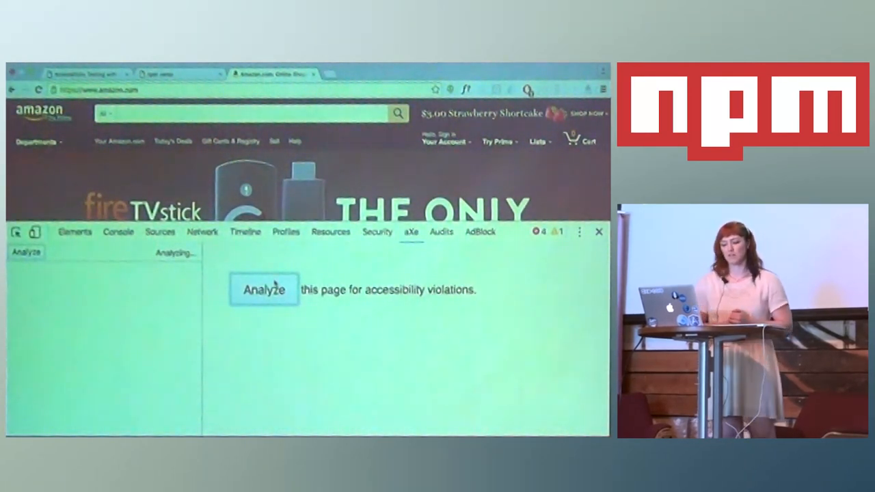
left_click(263, 289)
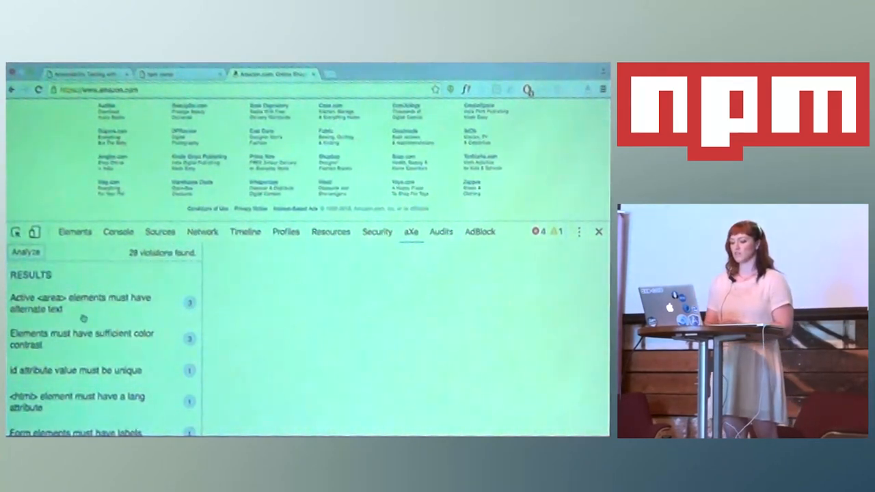
Step: Review the missing lang attribute and 'Form elements must have labels' violation details
left_click(79, 302)
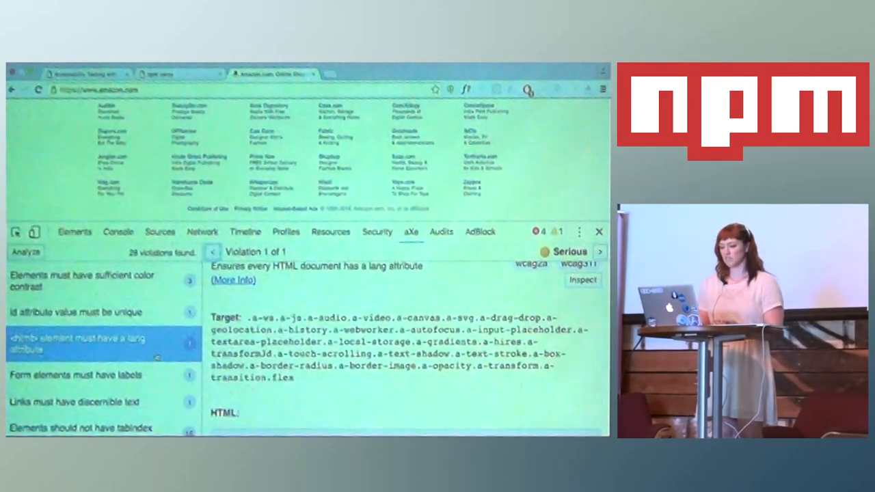
scroll("down", 3)
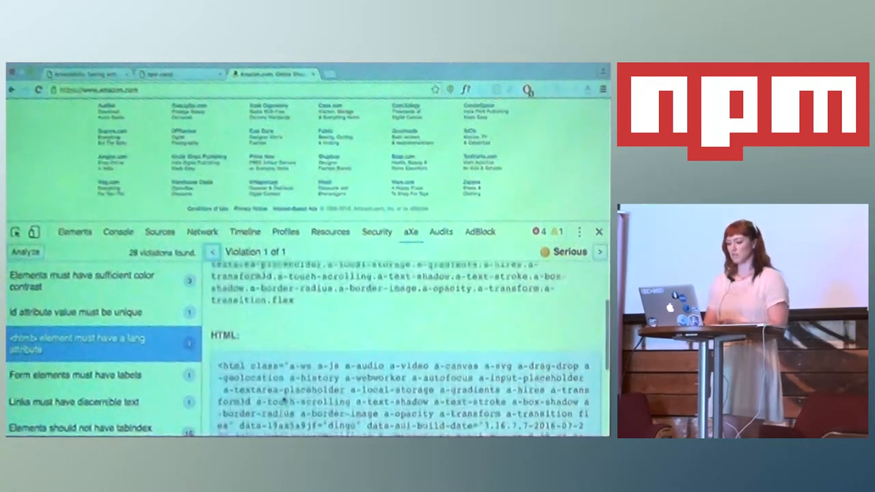
left_click(82, 374)
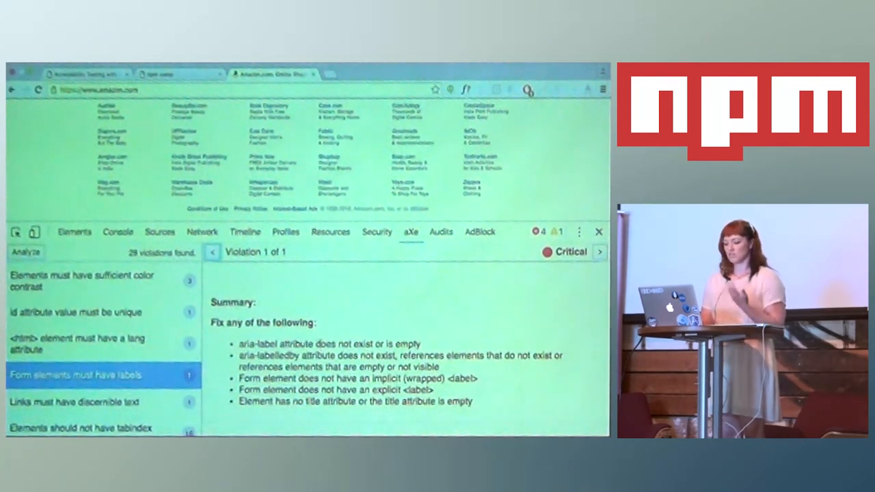
scroll("down", 3)
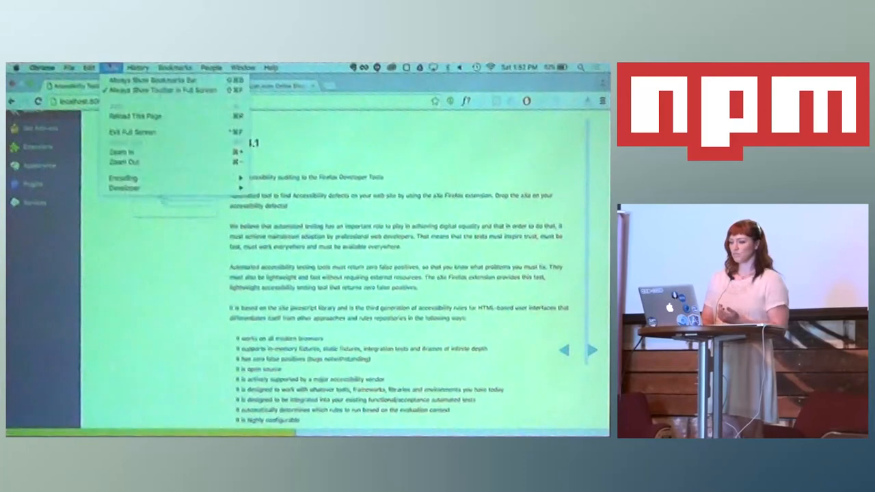
Step: Show the slide deck full screen and advance to the test coverage slide
left_click(132, 131)
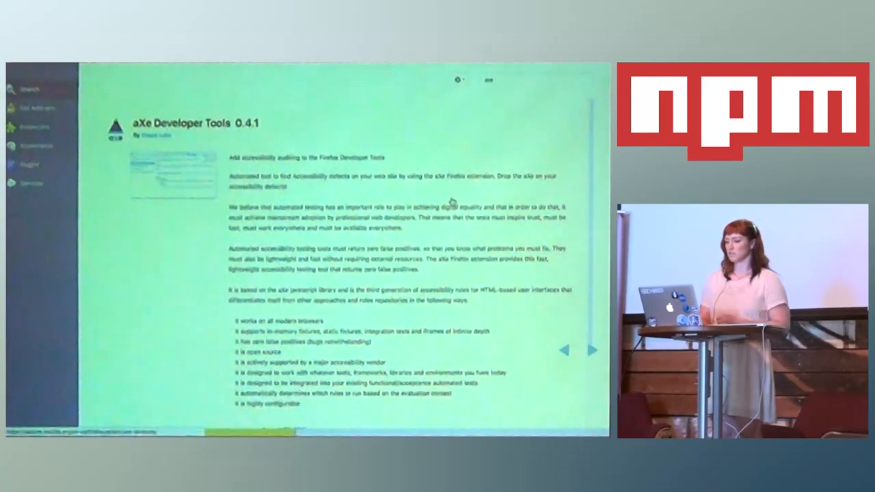
left_click(592, 350)
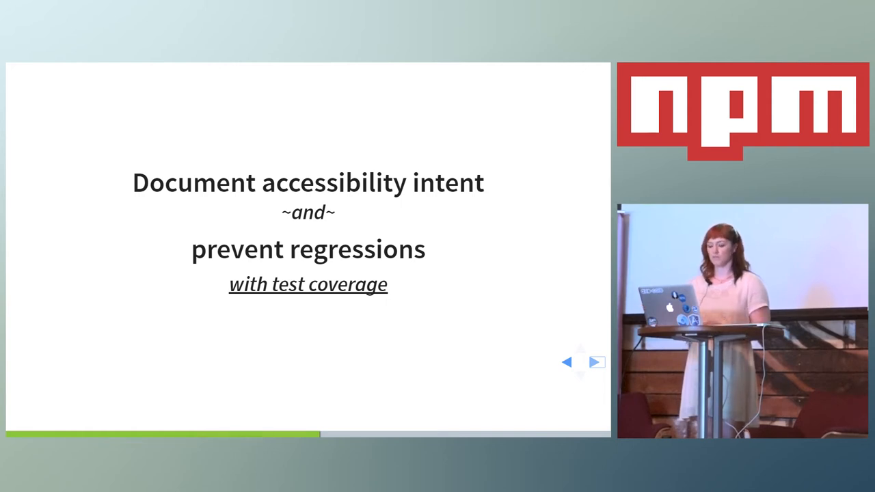
Step: Advance the slides to 'Unit testing with axe-core' with its npm install command
left_click(594, 362)
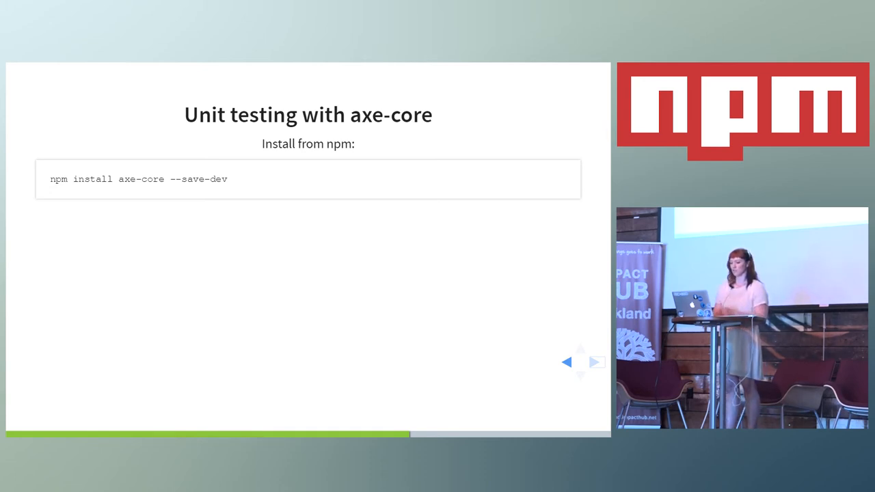
left_click(595, 362)
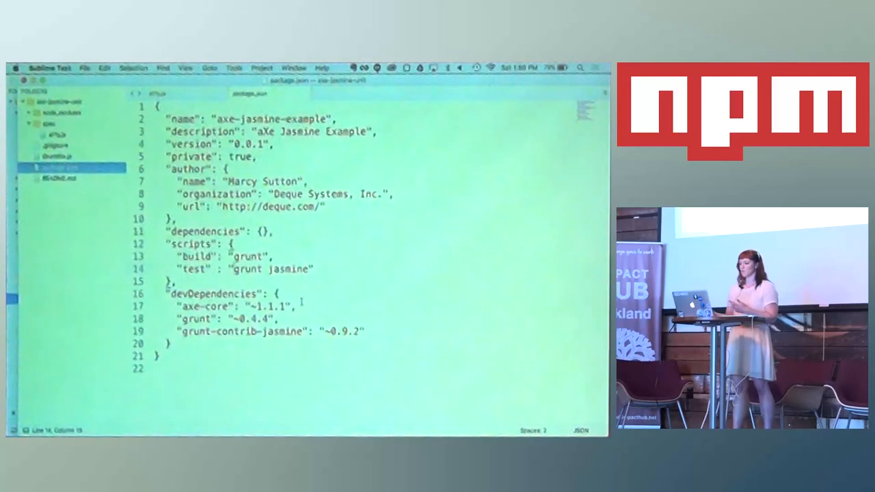
Step: Open the axe-jasmine-example package.json, then the a11y.js spec, in Sublime Text
left_click(58, 156)
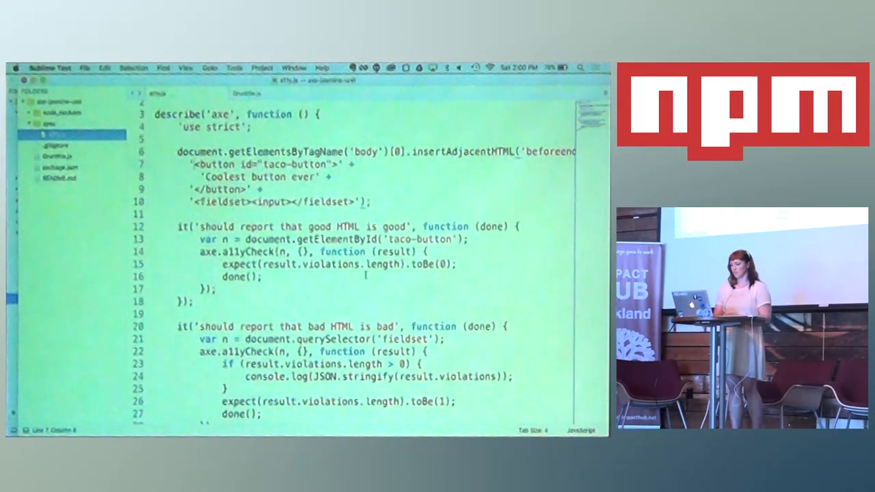
Step: Scroll through the a11y.js Jasmine spec before moving to the terminal
scroll("down", 3)
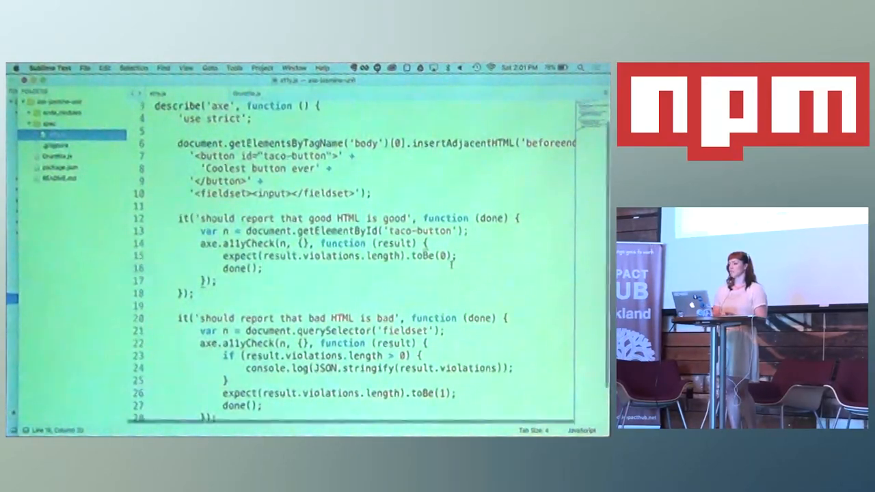
scroll("up", 3)
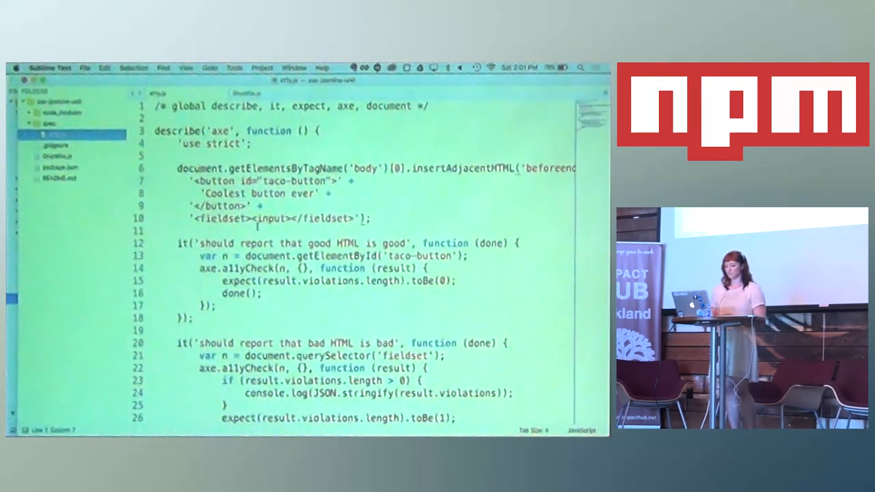
scroll("down", 3)
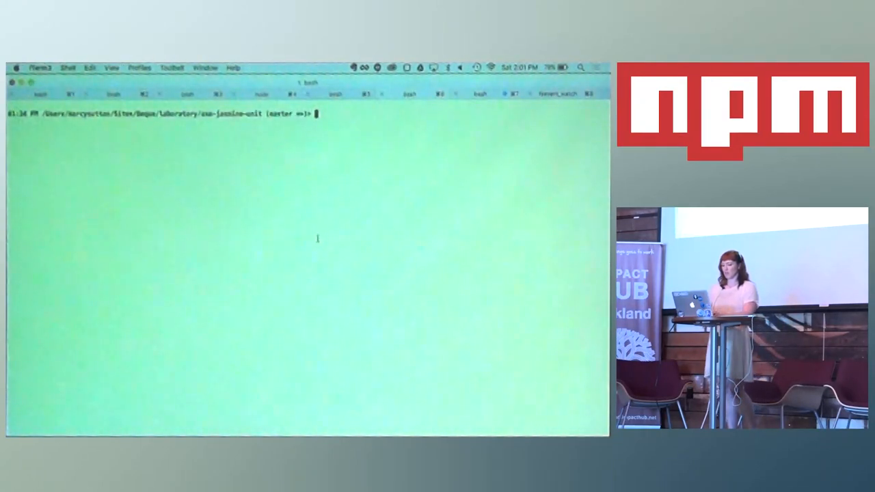
Step: Run 'npm test' in the axe-jasmine-unit project terminal
type("npm test")
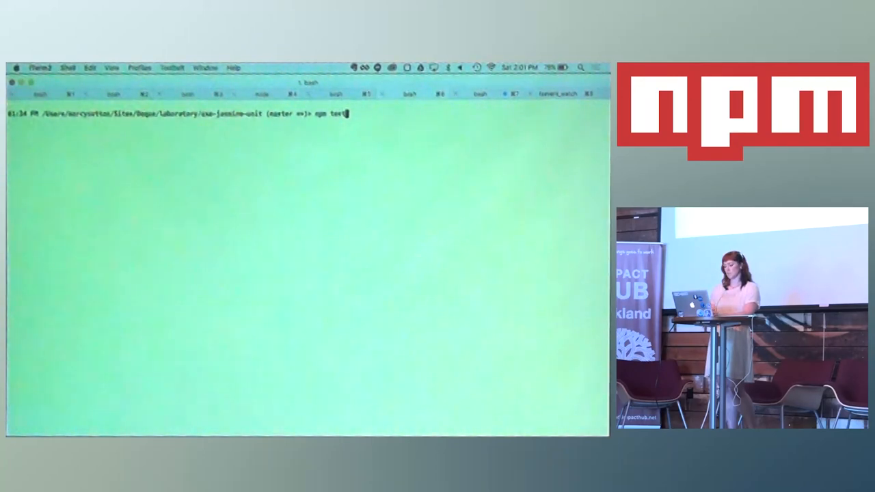
key("Return")
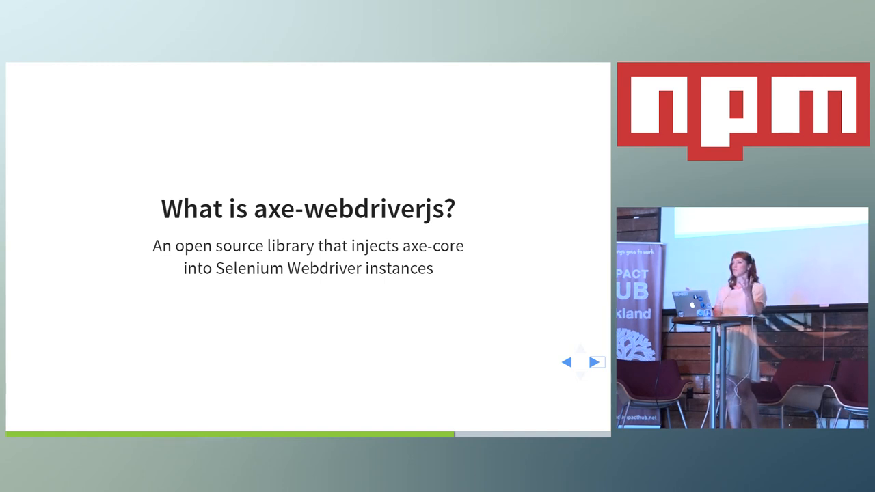
Step: Advance to the 'Integration testing with axe-webdriverjs' slide showing the AxeBuilder example
left_click(595, 361)
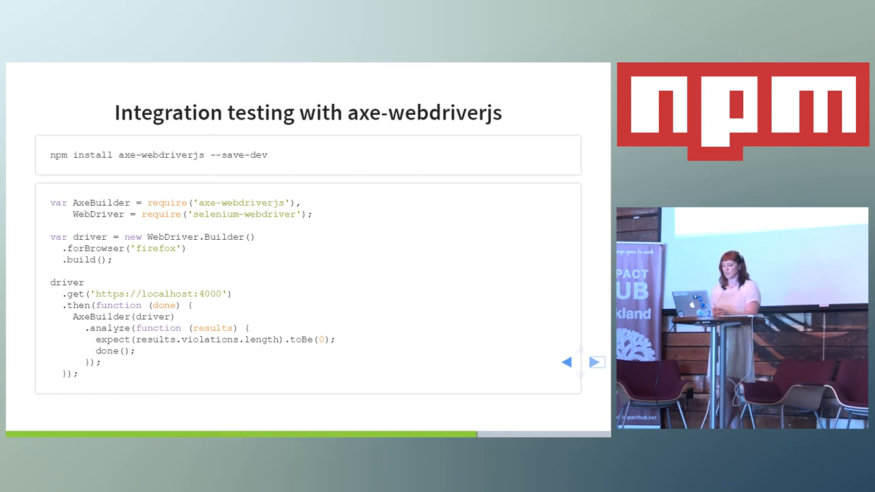
left_click(595, 362)
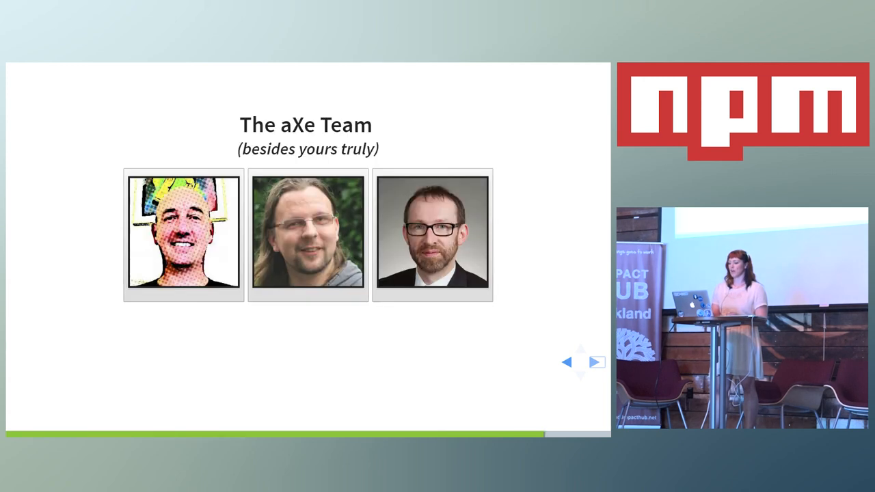